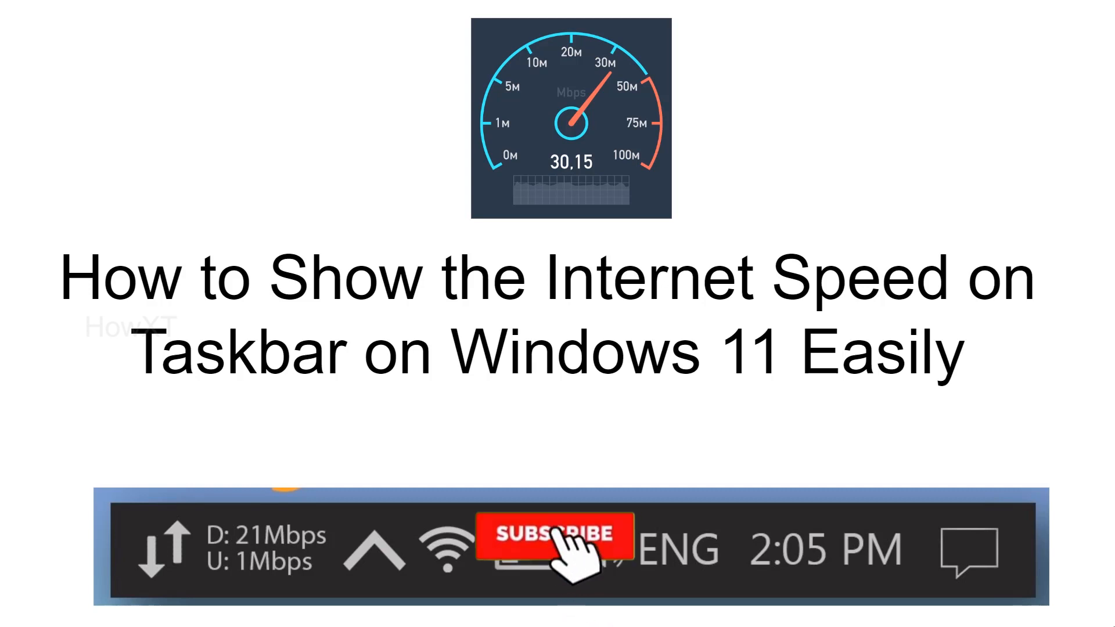
# Launch Microsoft Store from the Start menu's pinned apps.
pyautogui.click(550, 550)
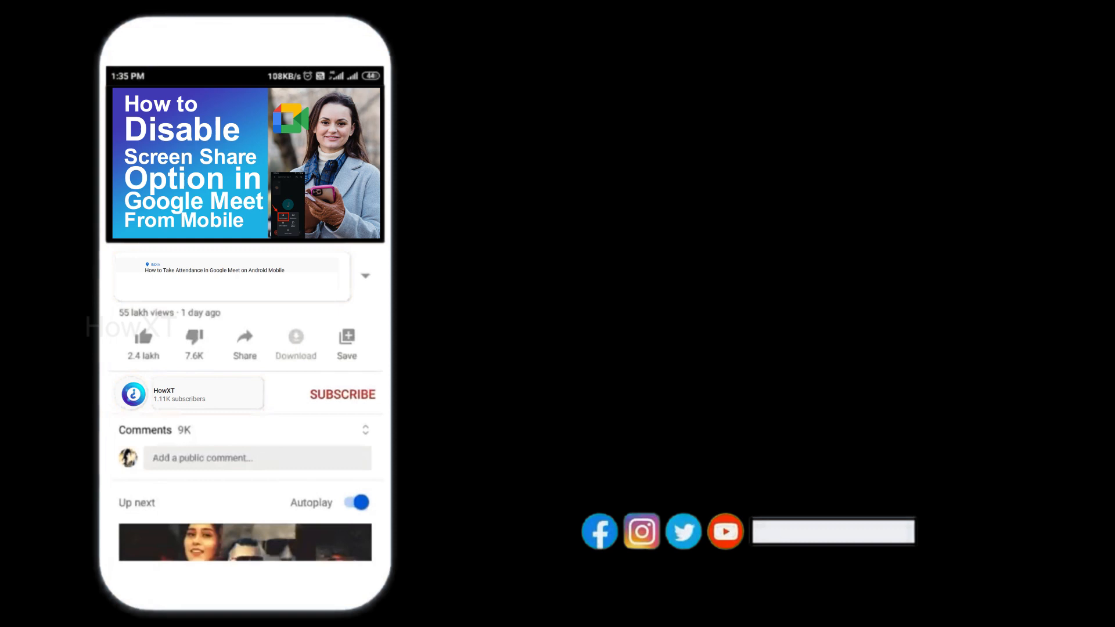
pyautogui.click(341, 394)
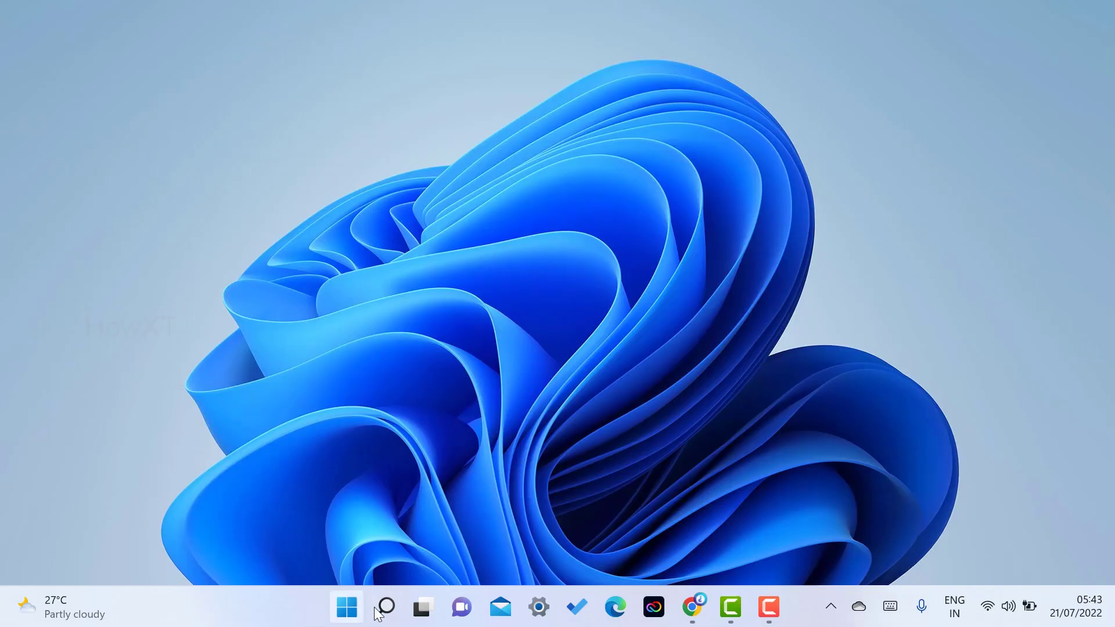
pyautogui.click(346, 608)
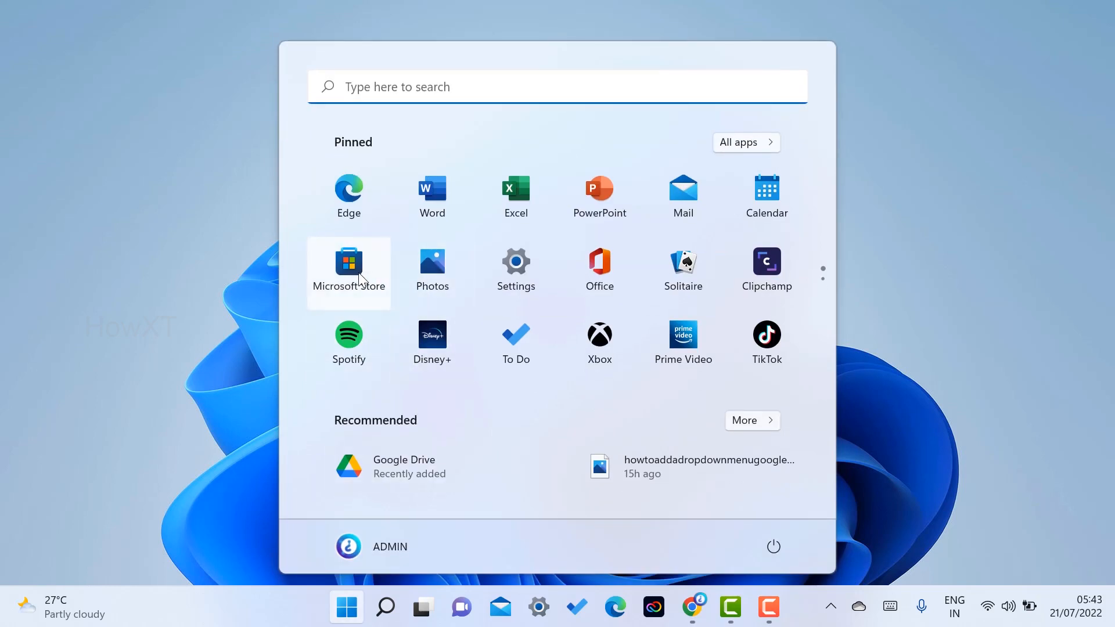
pyautogui.click(348, 263)
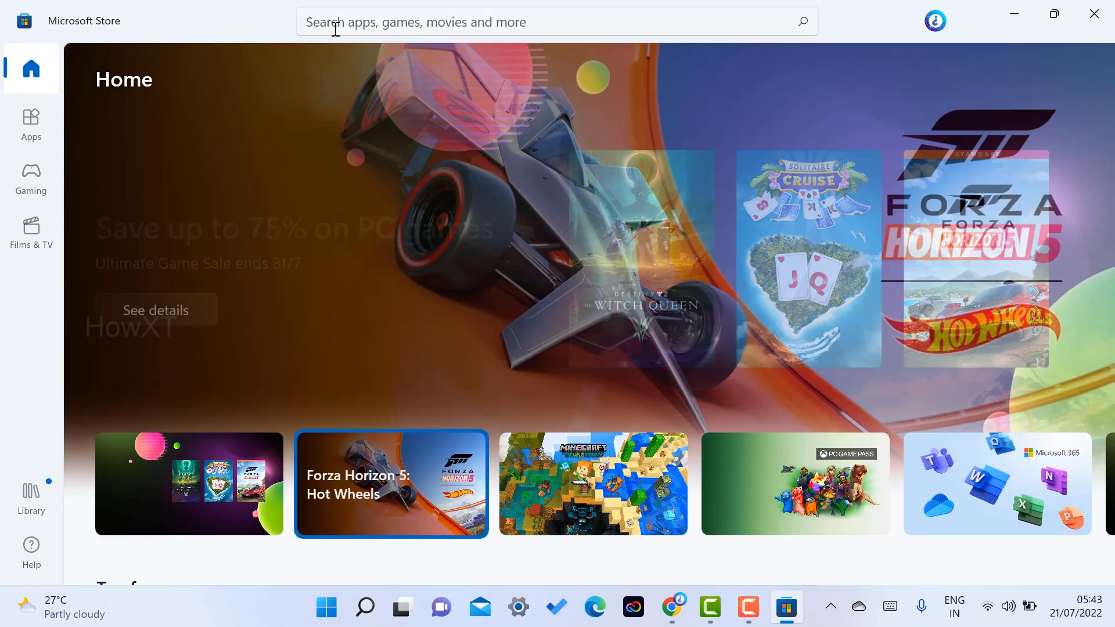
# Search the store for "net sp" so Net Speed Meter appears in the suggestions.
pyautogui.click(498, 21)
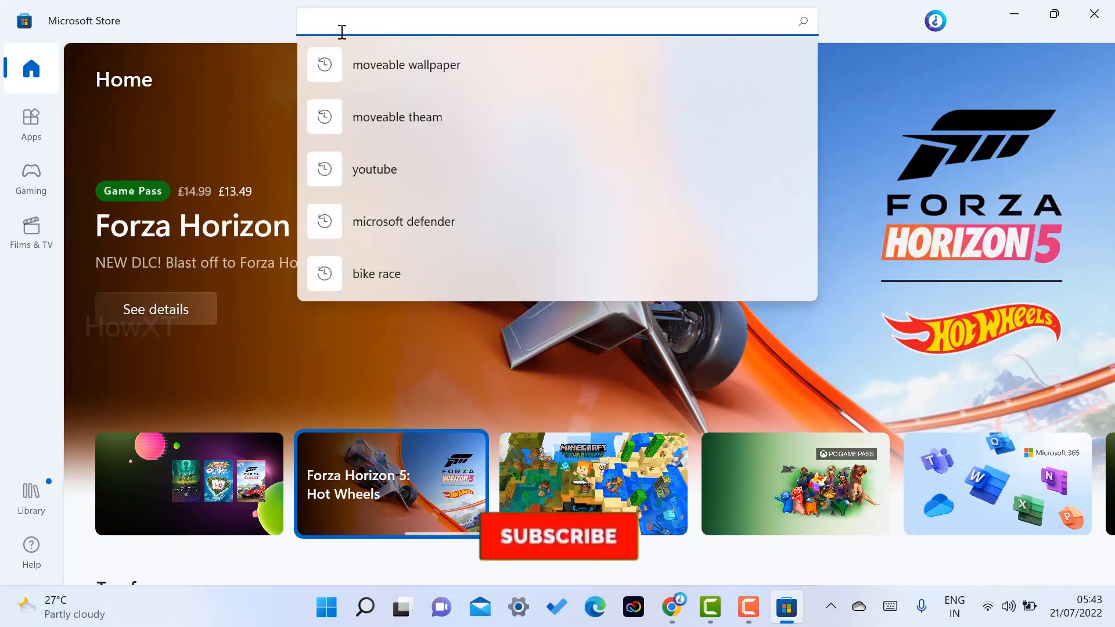
pyautogui.write('net')
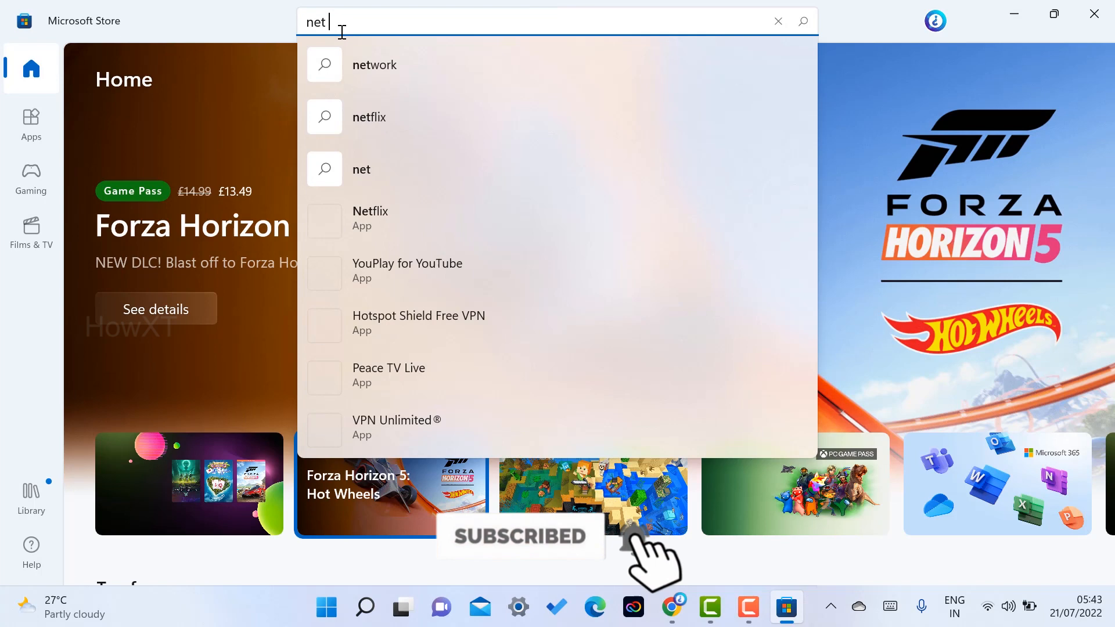
pyautogui.write('sp')
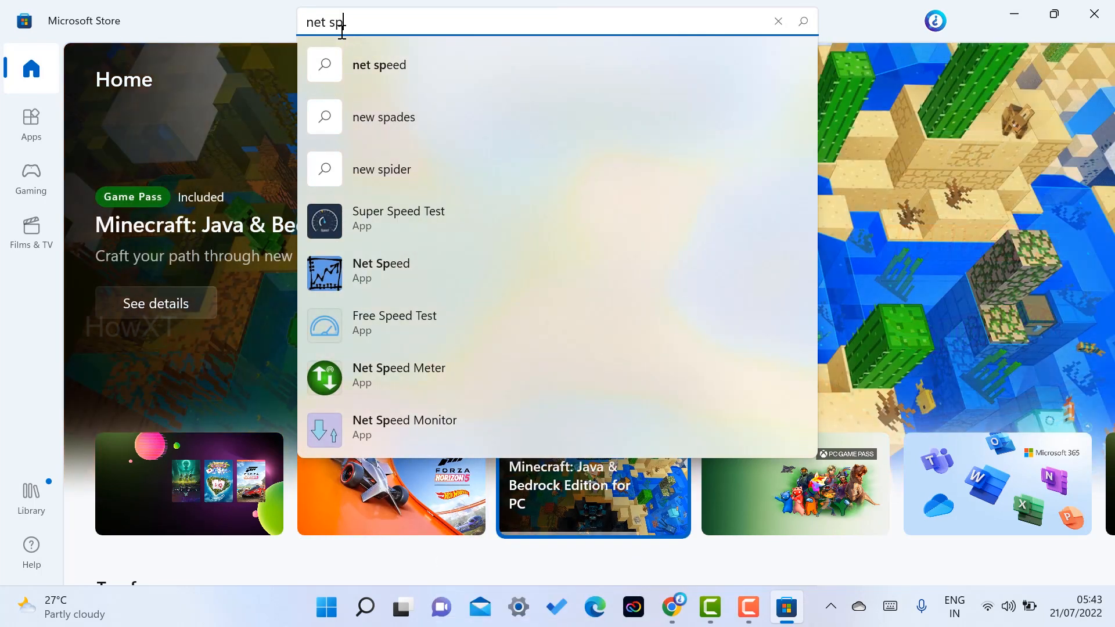
pyautogui.moveTo(321, 349)
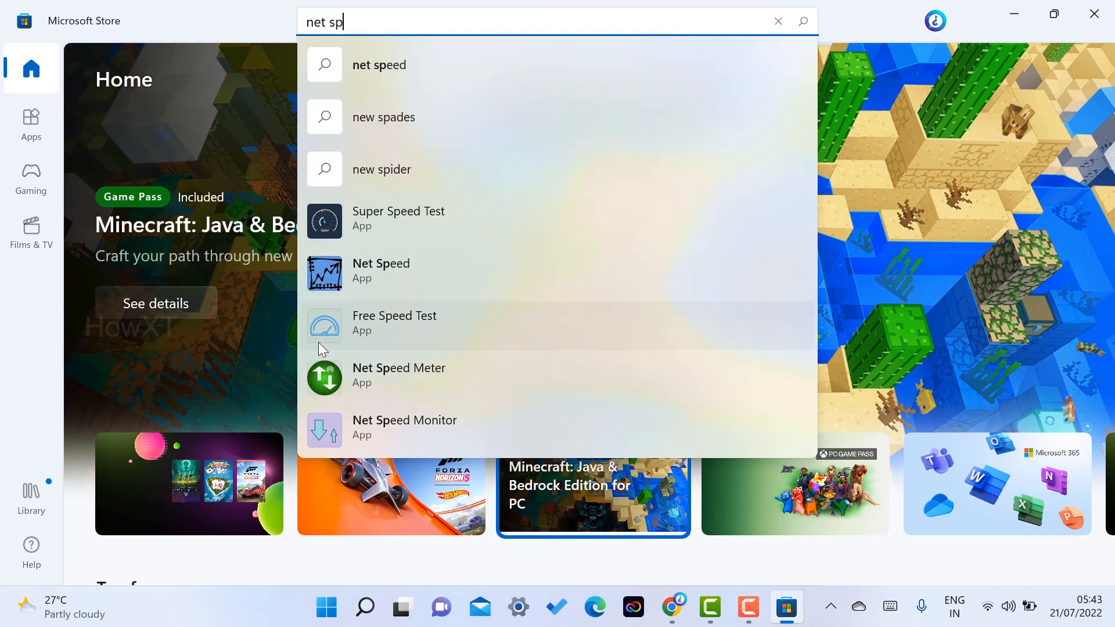
pyautogui.moveTo(369, 385)
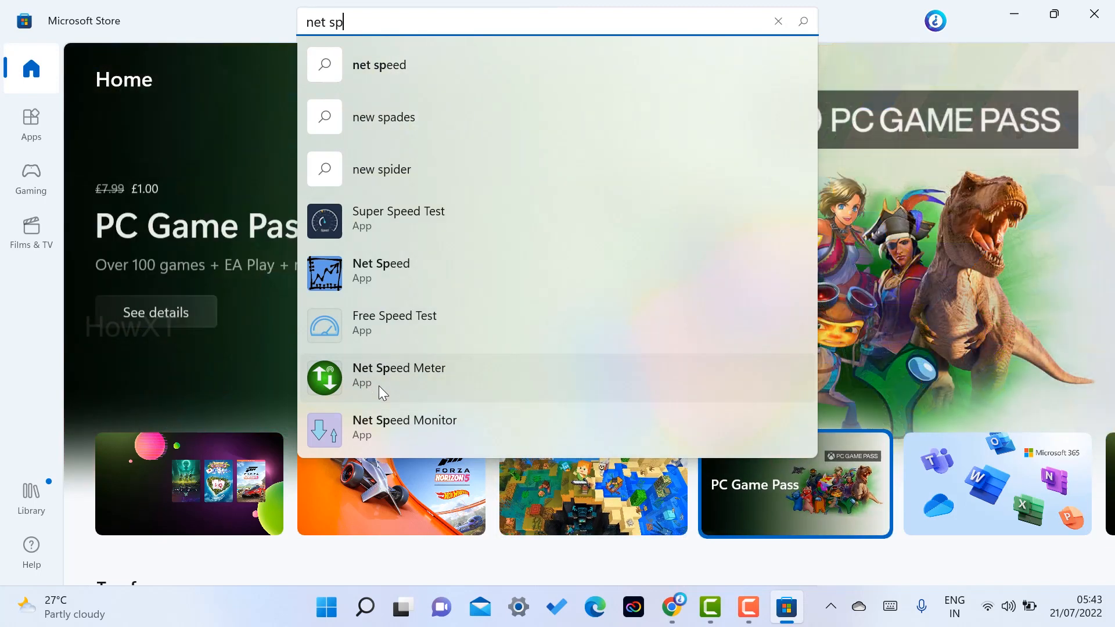
pyautogui.moveTo(382, 382)
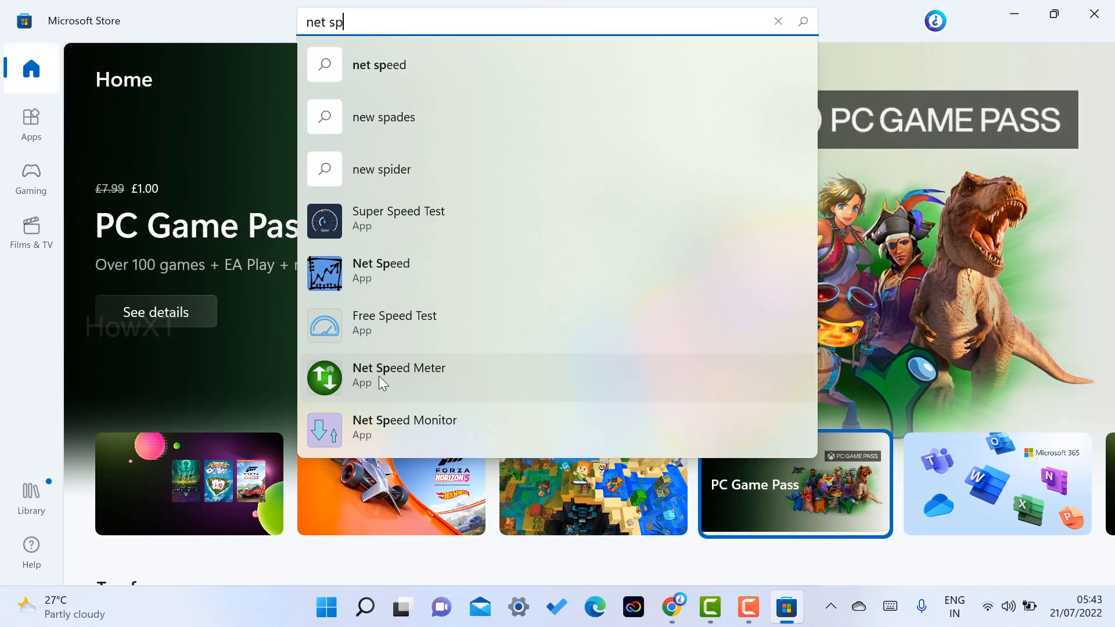
# Go to the Net Speed Meter page and start installing it with Get.
pyautogui.click(398, 375)
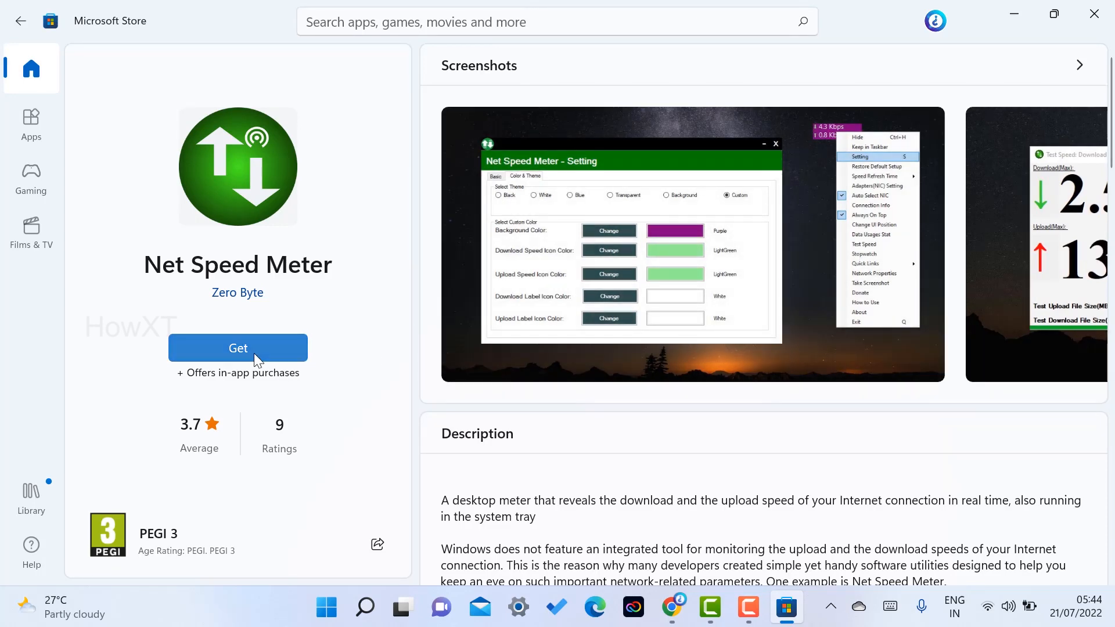
pyautogui.click(237, 347)
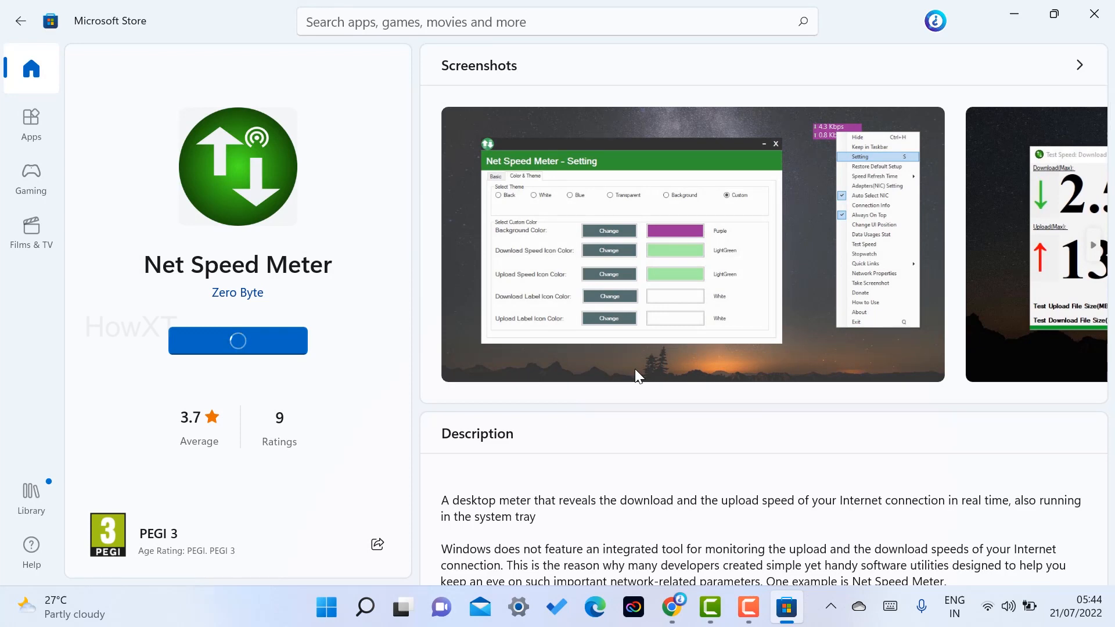
pyautogui.click(237, 340)
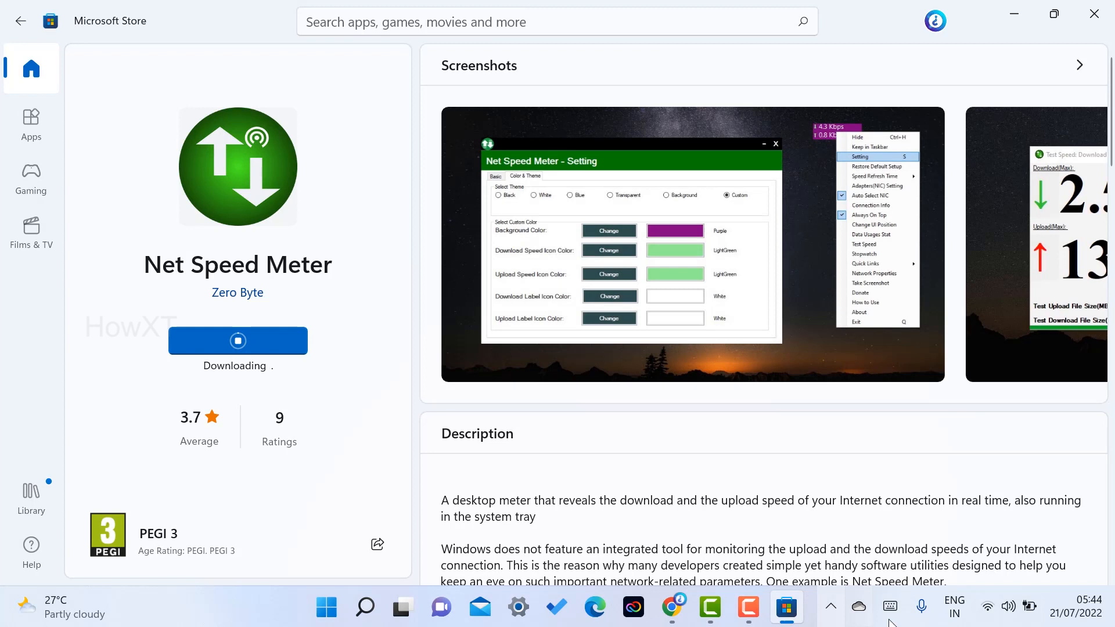
pyautogui.moveTo(920, 607)
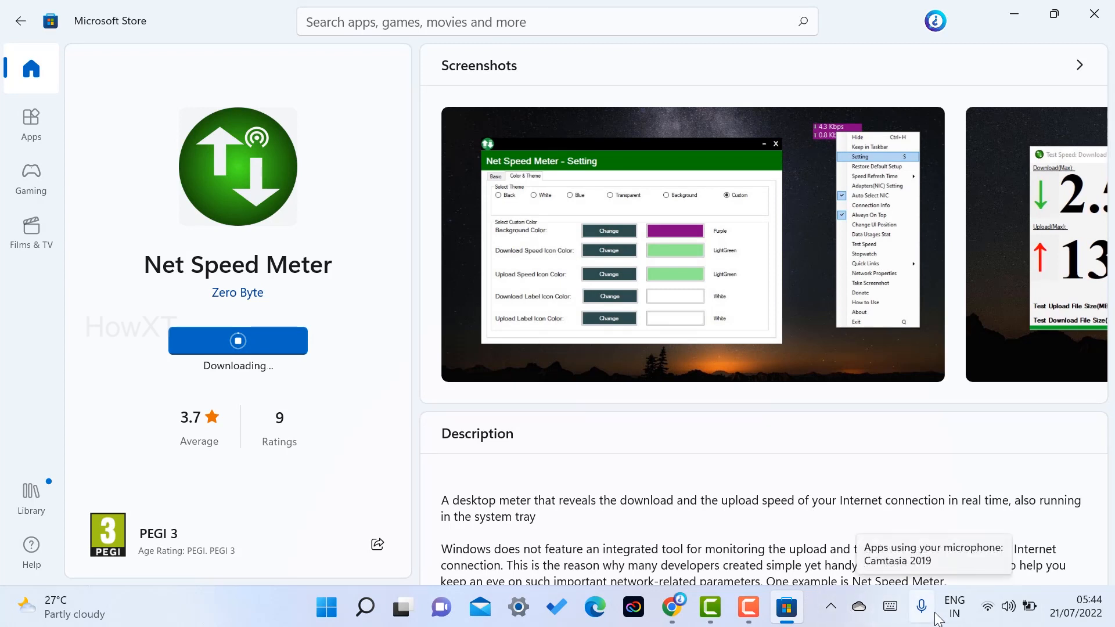
pyautogui.moveTo(702, 476)
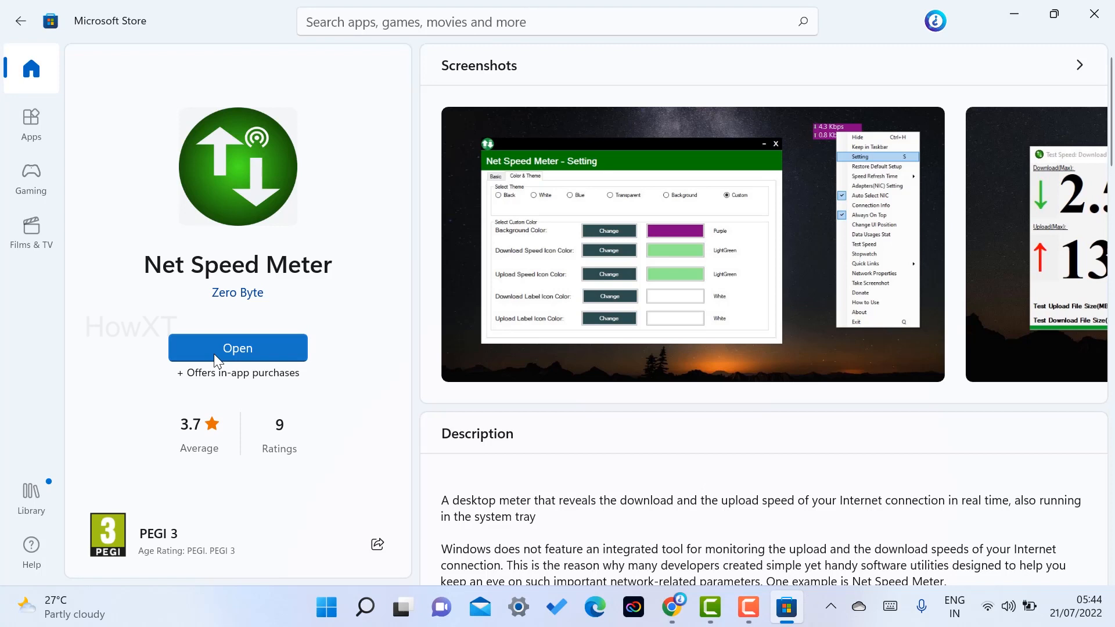
pyautogui.moveTo(239, 364)
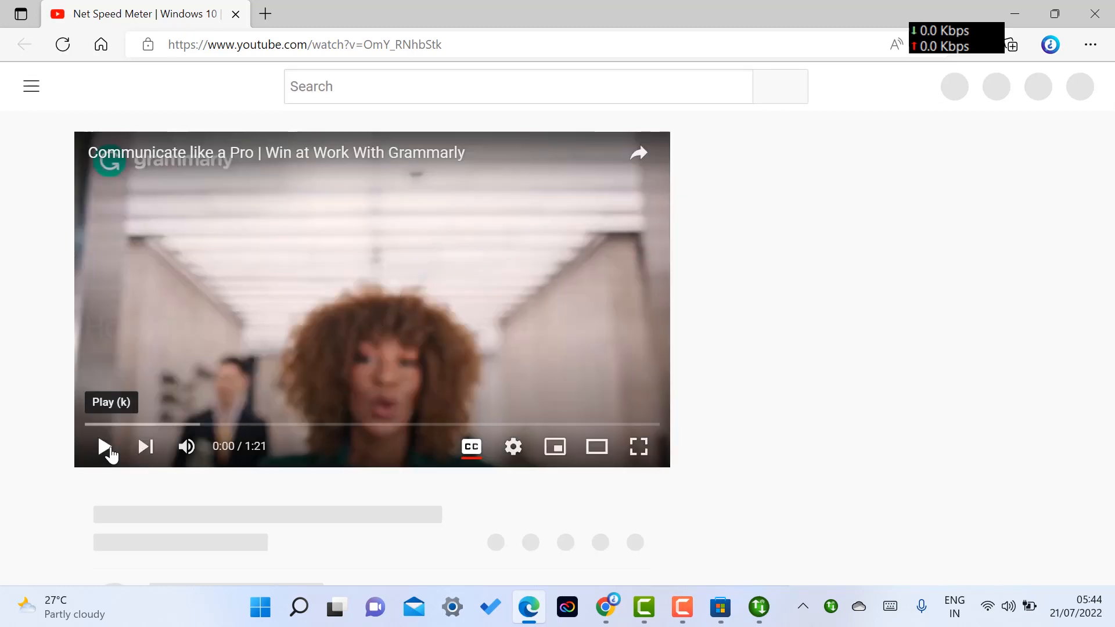
# Start Net Speed Meter, close the Store and the advert, leaving the readout on the taskbar.
pyautogui.click(105, 446)
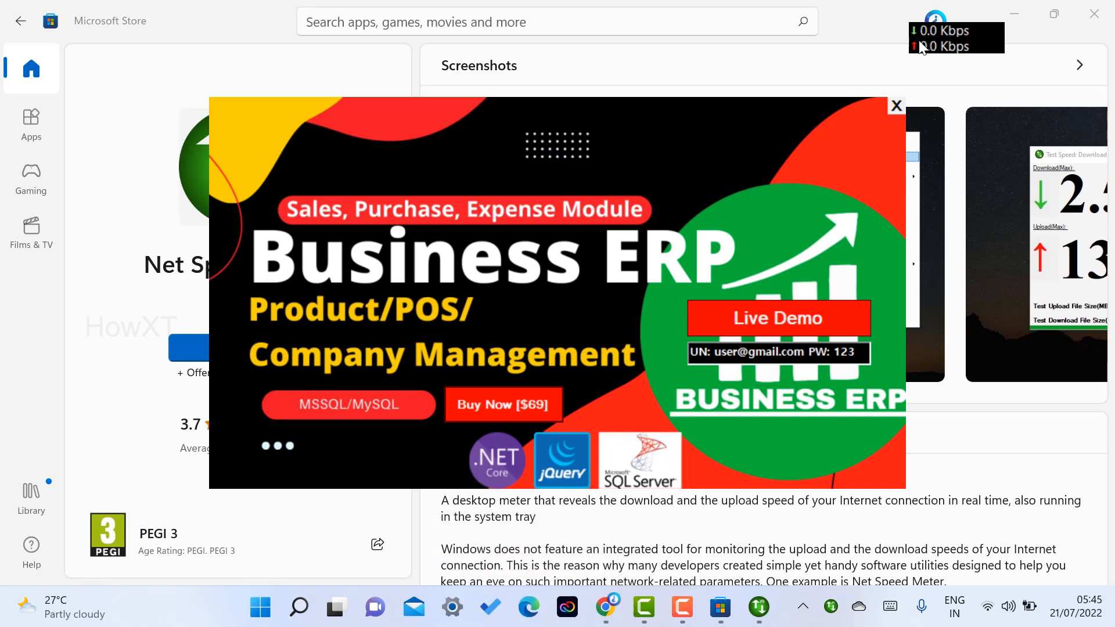
pyautogui.moveTo(234, 15)
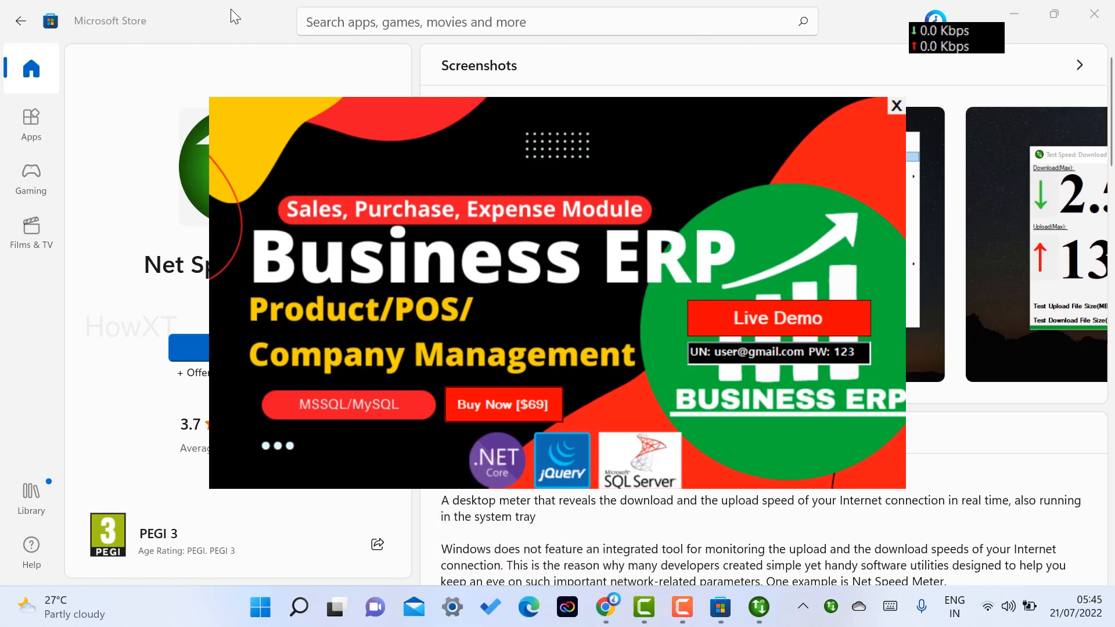
pyautogui.click(895, 106)
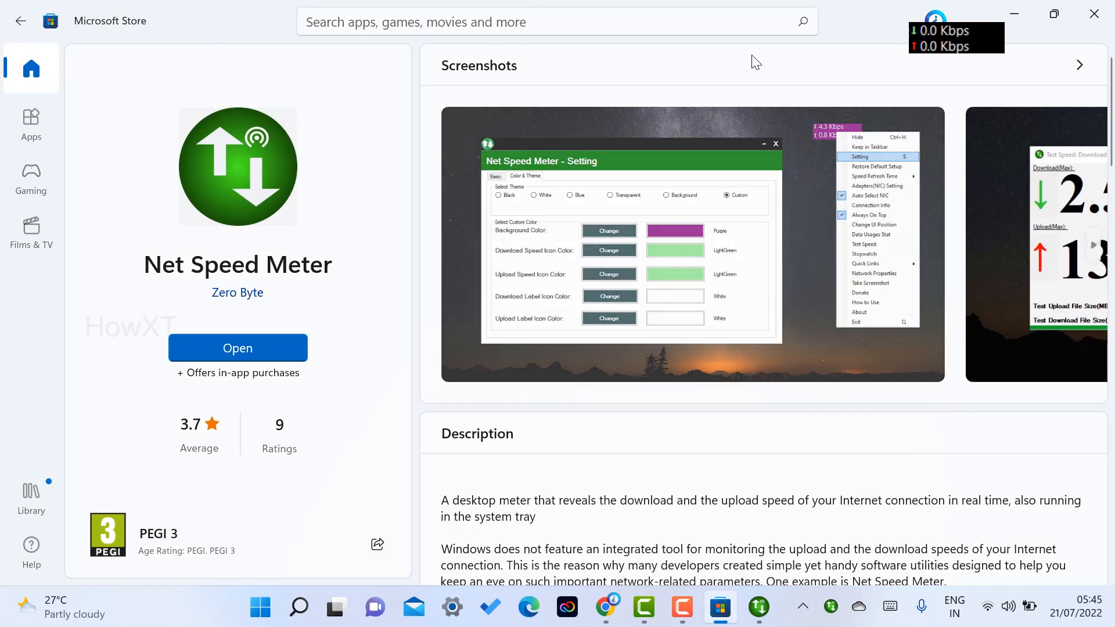
pyautogui.moveTo(1094, 14)
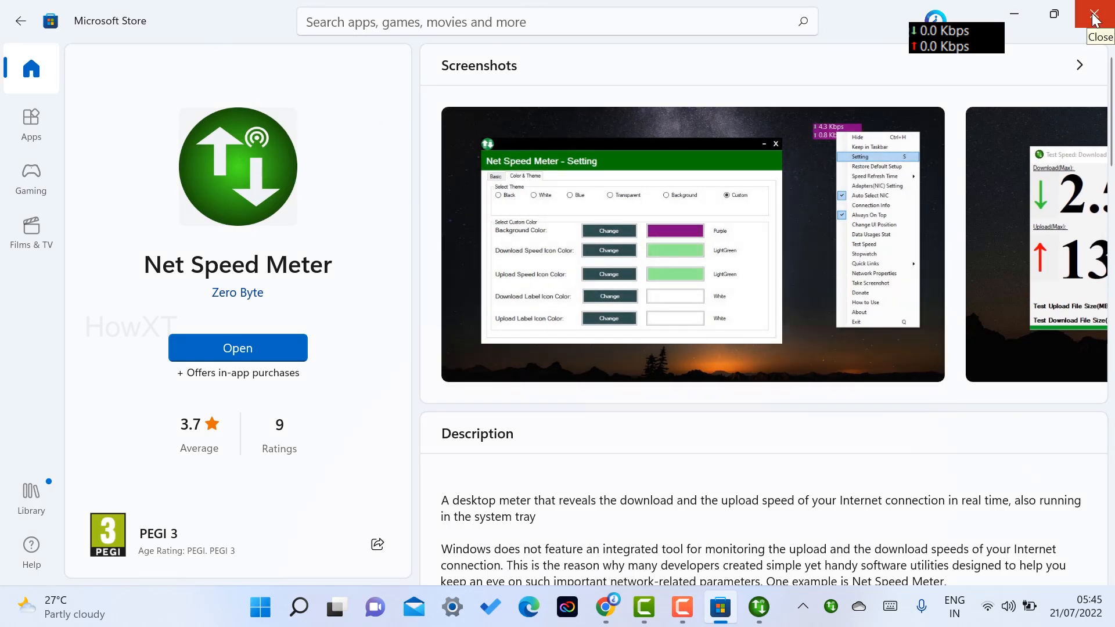
pyautogui.click(1093, 14)
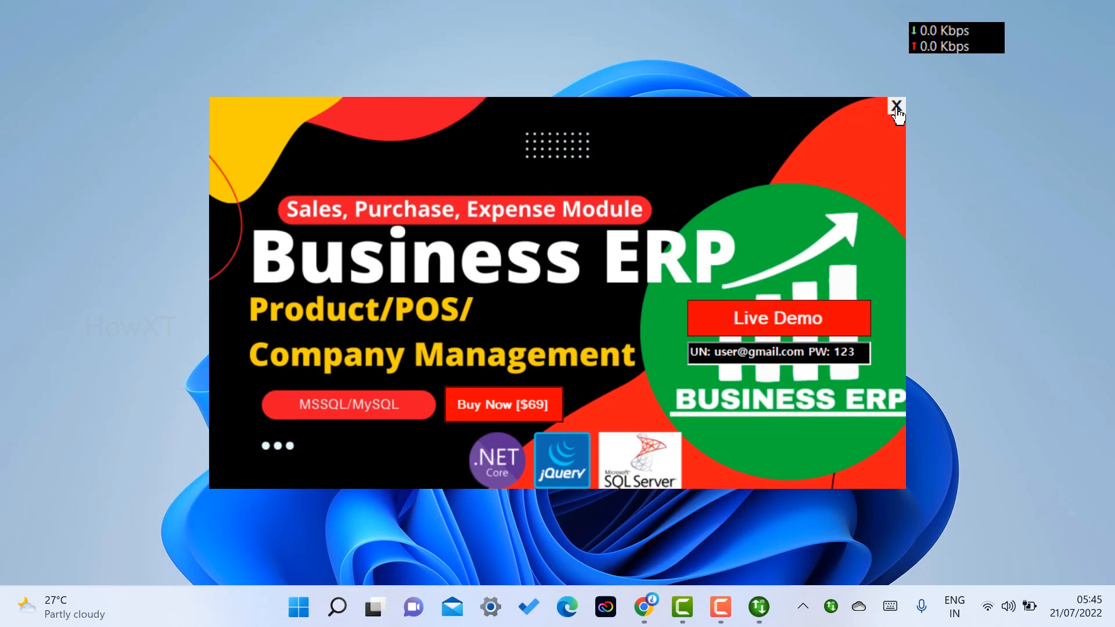
pyautogui.click(895, 106)
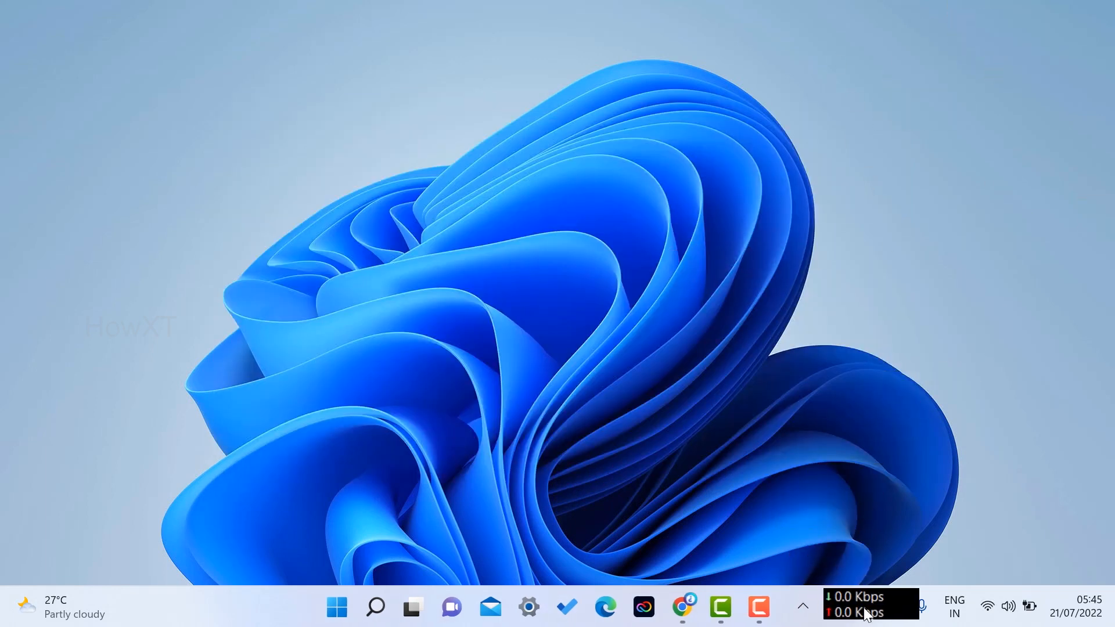
pyautogui.click(684, 606)
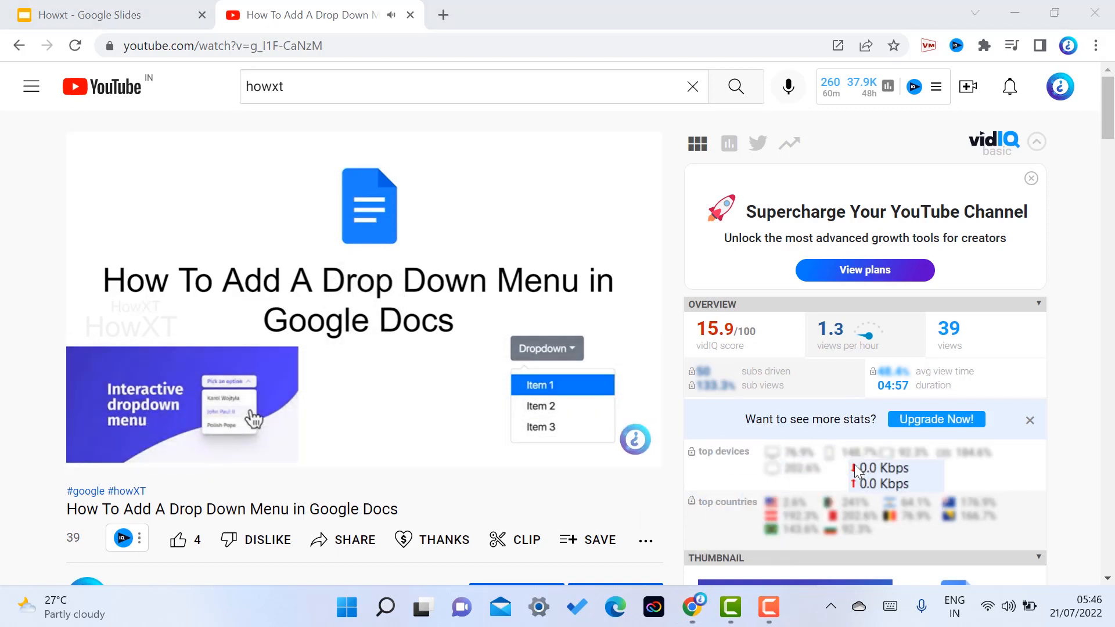
# Run a speed test reporting 0.0 Kbps download and 3.2 Kbps upload, then close it.
pyautogui.rightClick(853, 473)
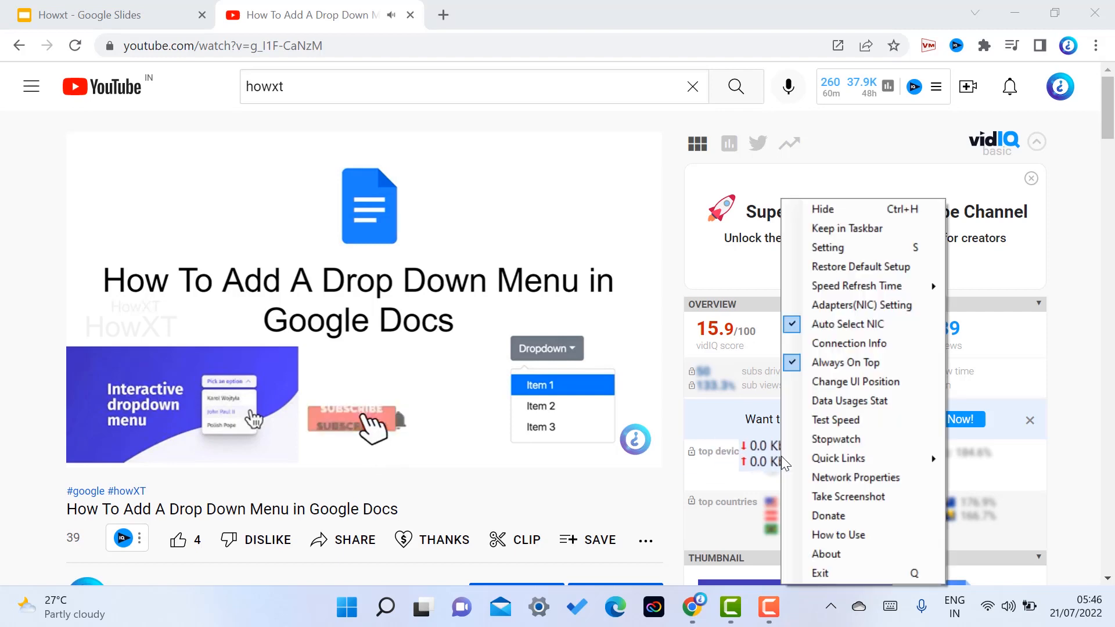
pyautogui.click(835, 419)
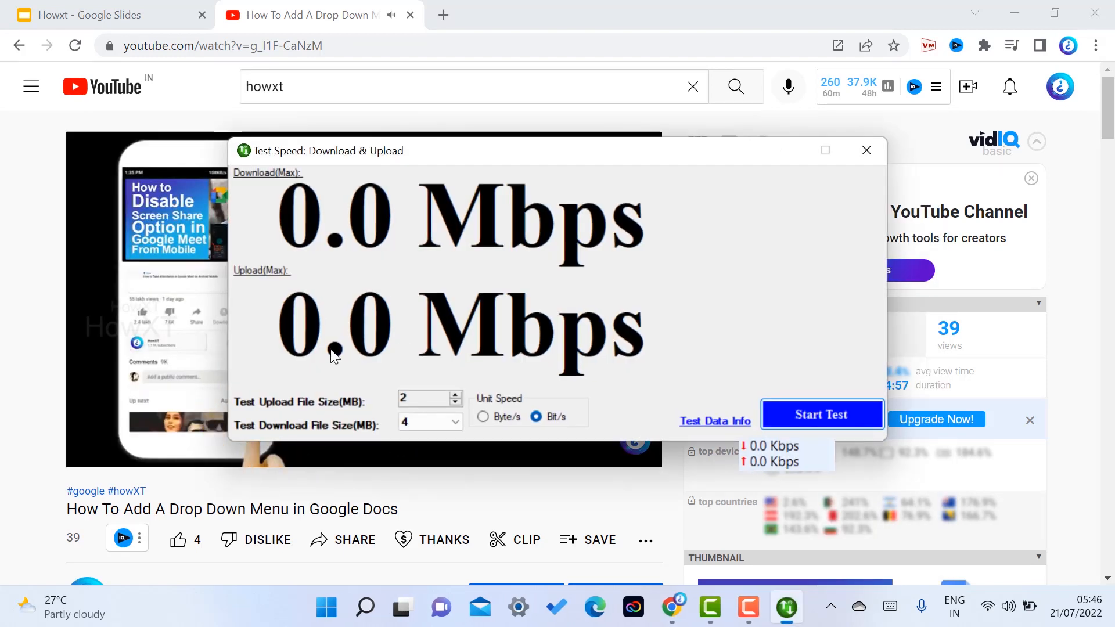
pyautogui.click(821, 415)
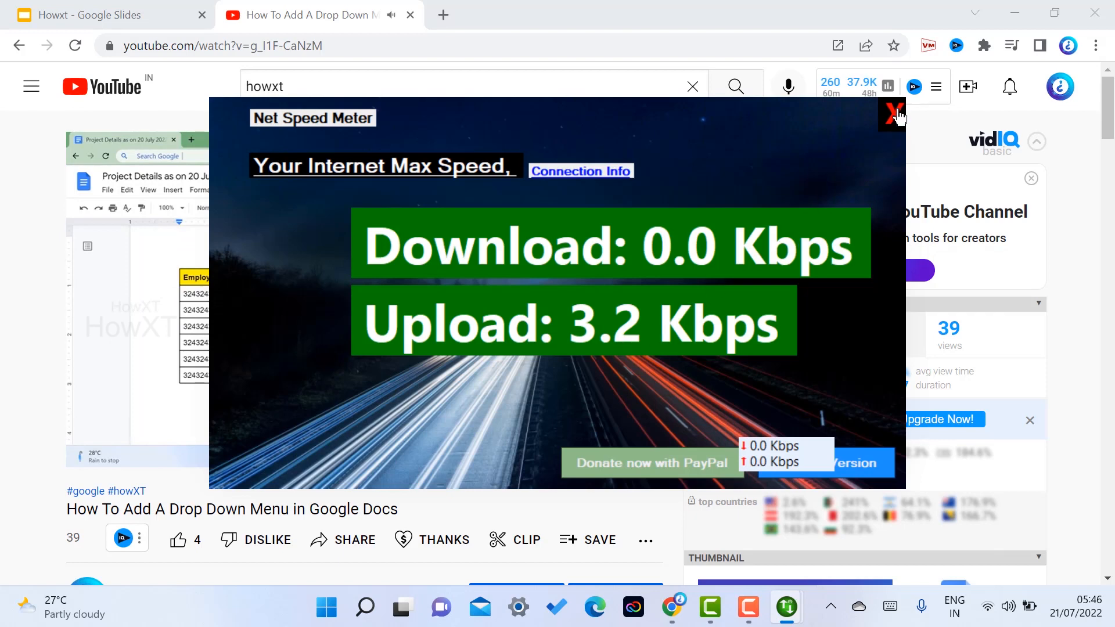
pyautogui.click(895, 114)
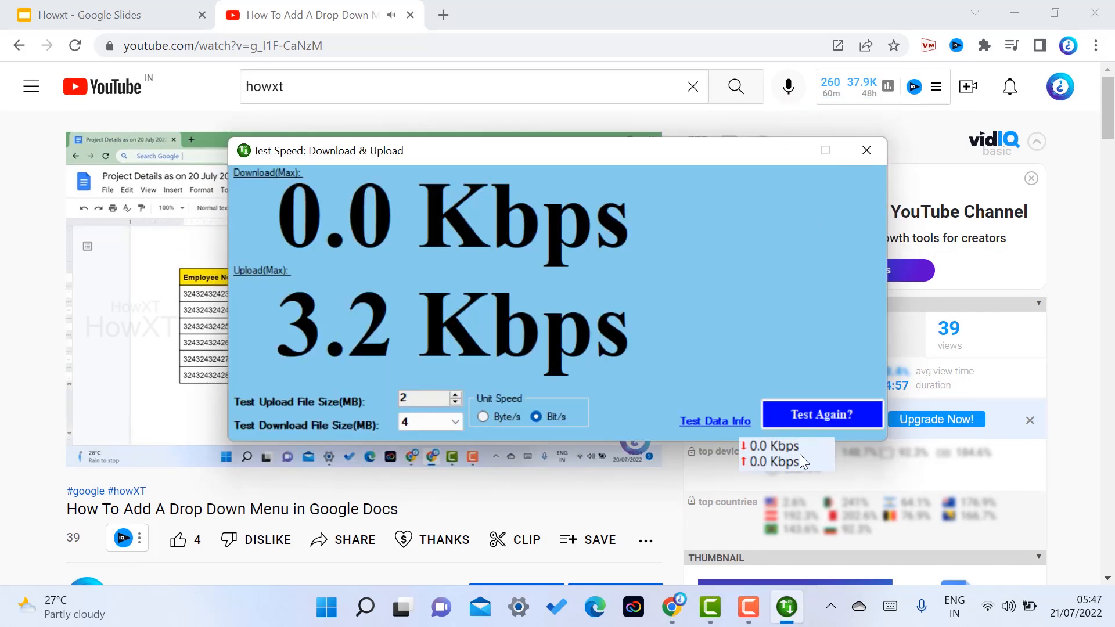
pyautogui.click(867, 150)
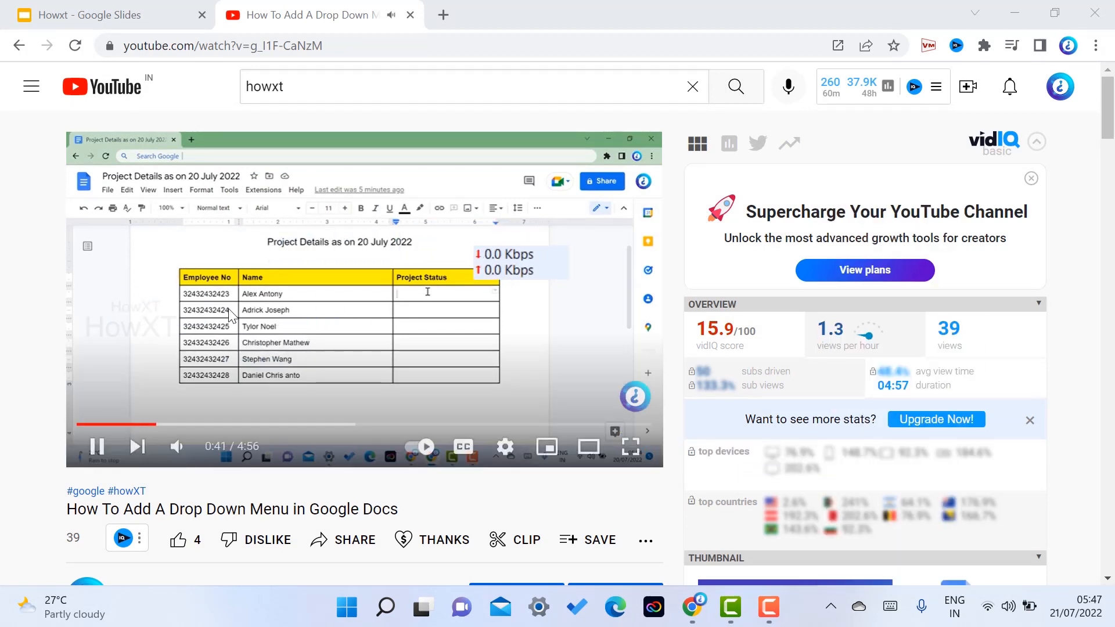
# Keep the meter in the taskbar and show its Quick Links submenu of system tools.
pyautogui.rightClick(506, 261)
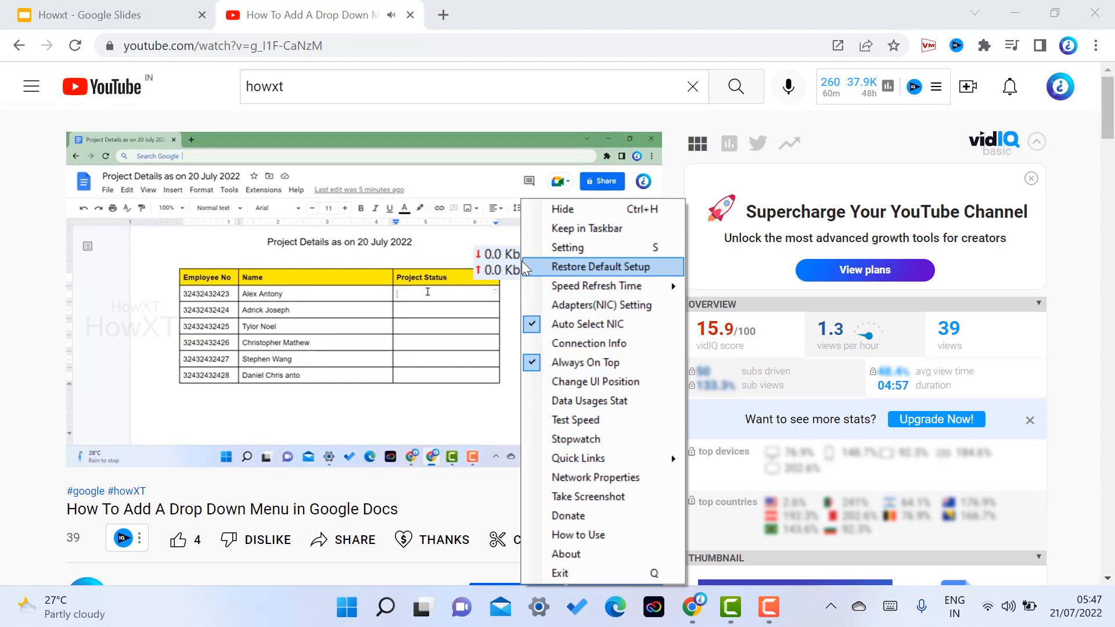
pyautogui.moveTo(535, 272)
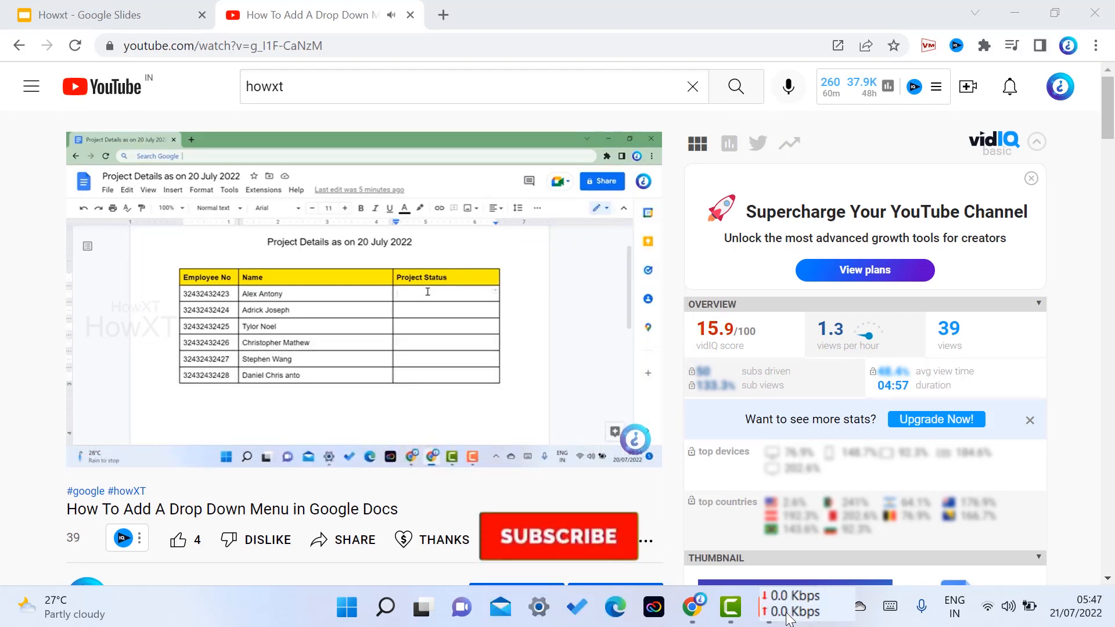
pyautogui.rightClick(790, 608)
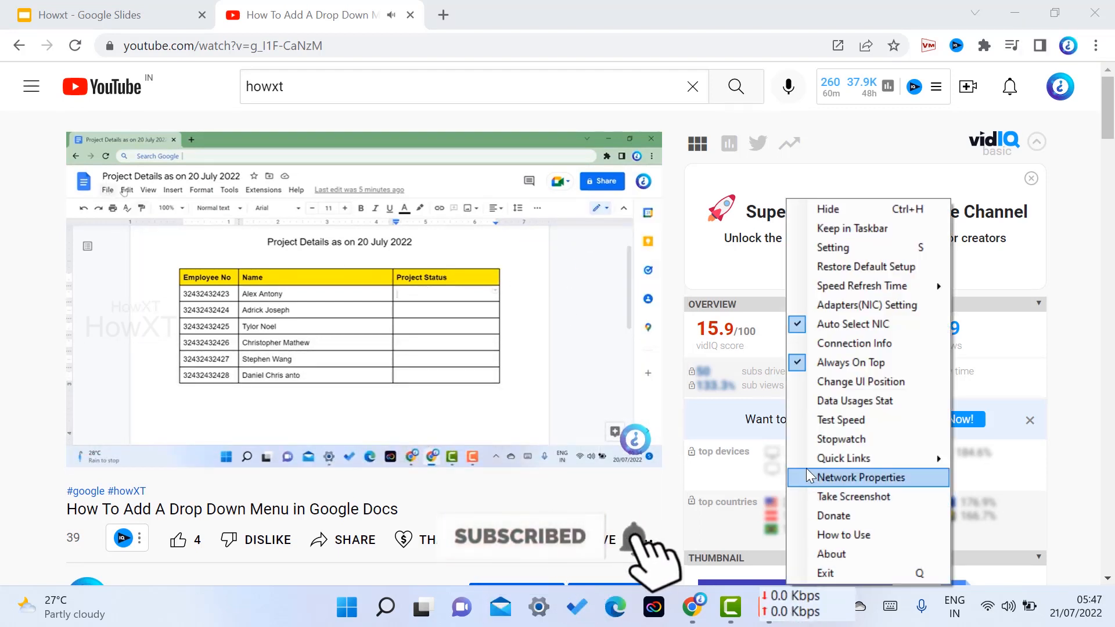
pyautogui.moveTo(847, 413)
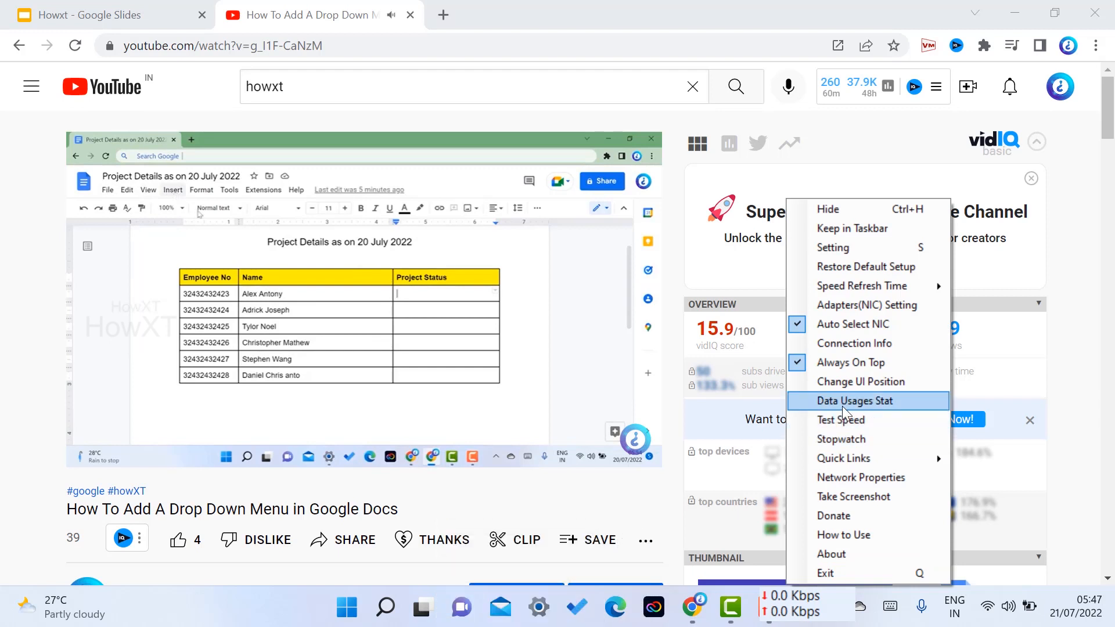
pyautogui.moveTo(853, 419)
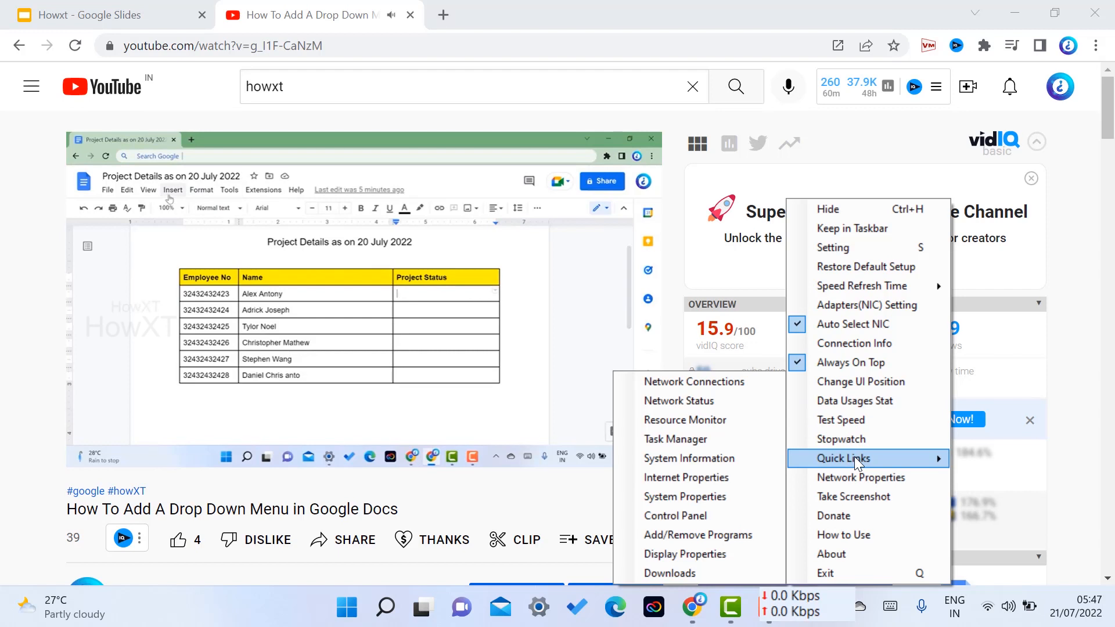
pyautogui.click(171, 190)
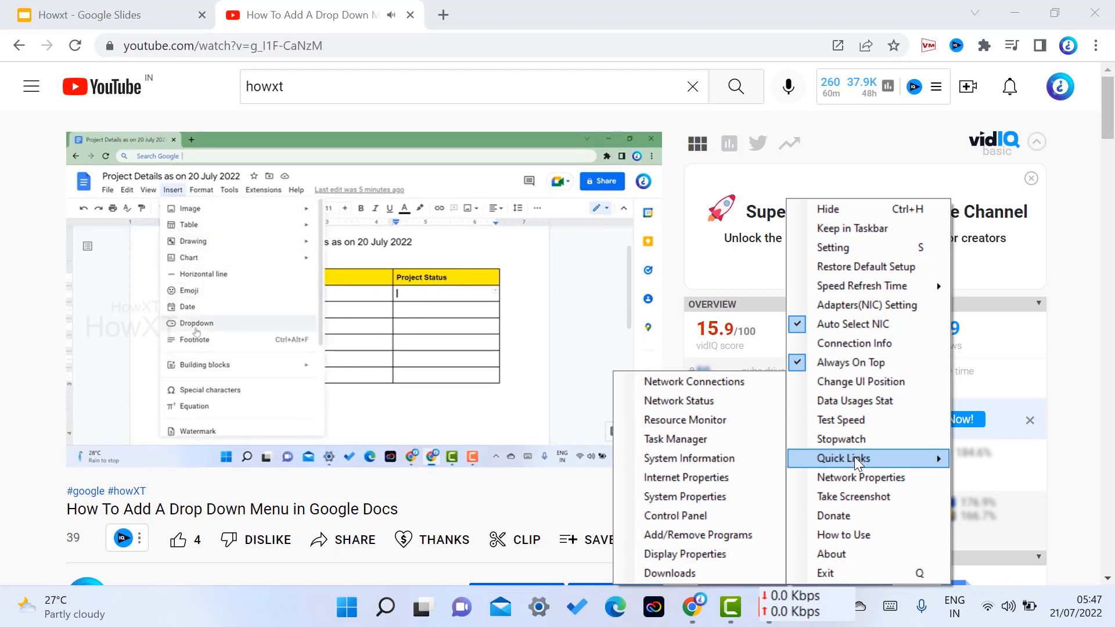
pyautogui.moveTo(861, 286)
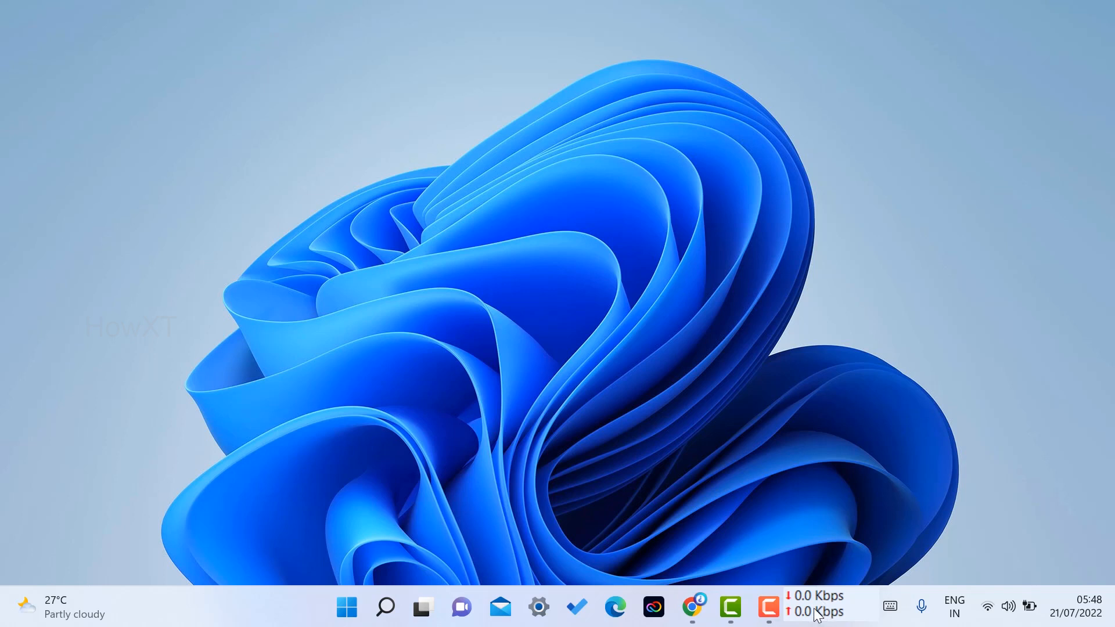
pyautogui.moveTo(837, 620)
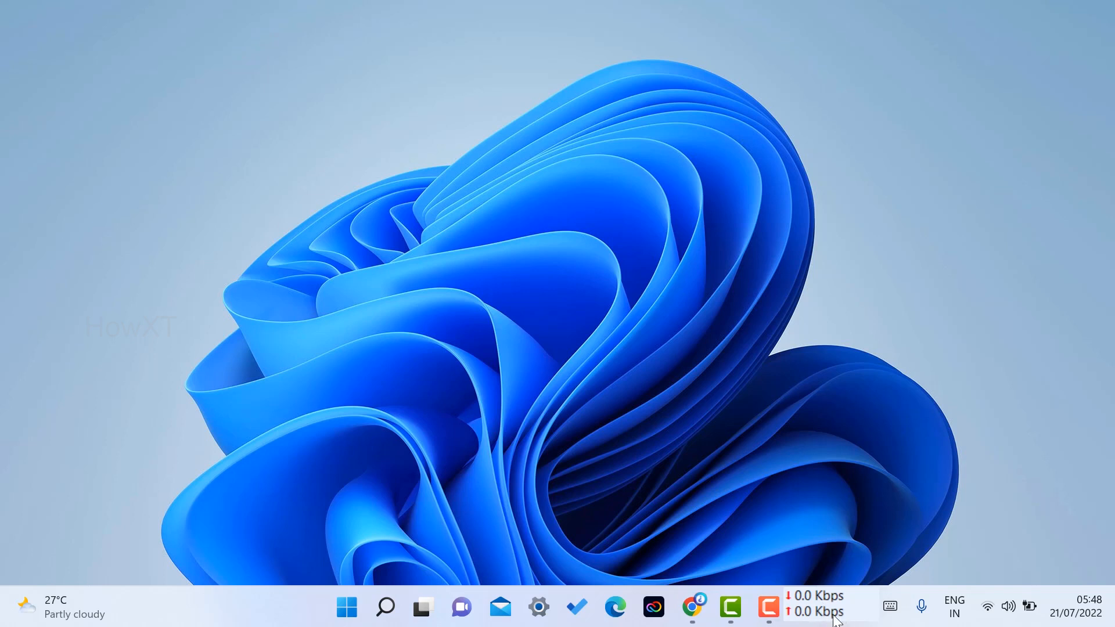
pyautogui.moveTo(835, 615)
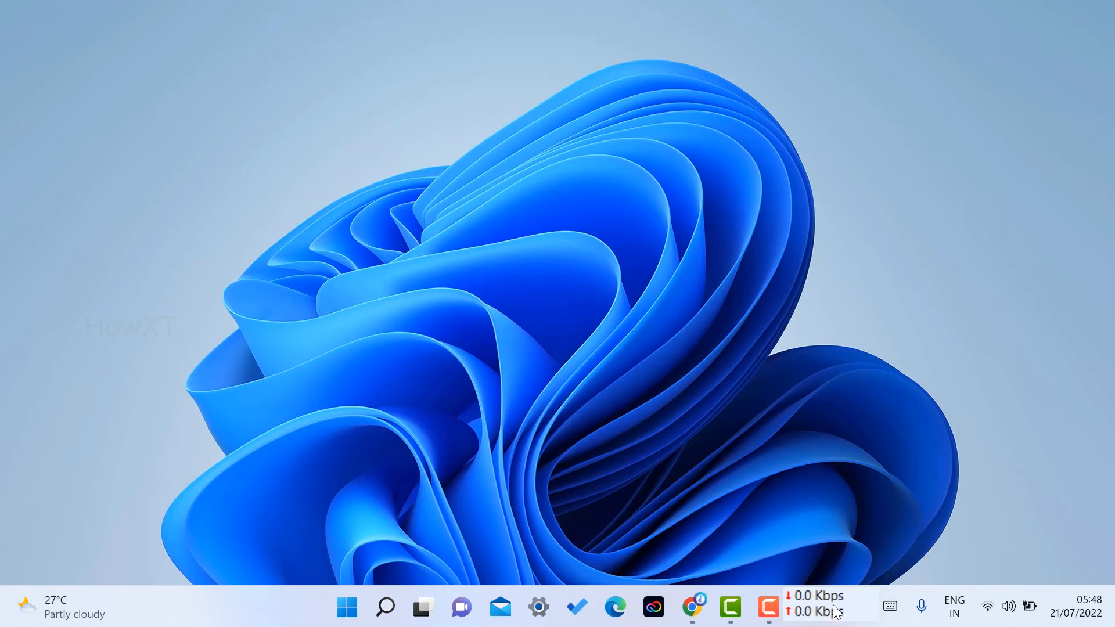